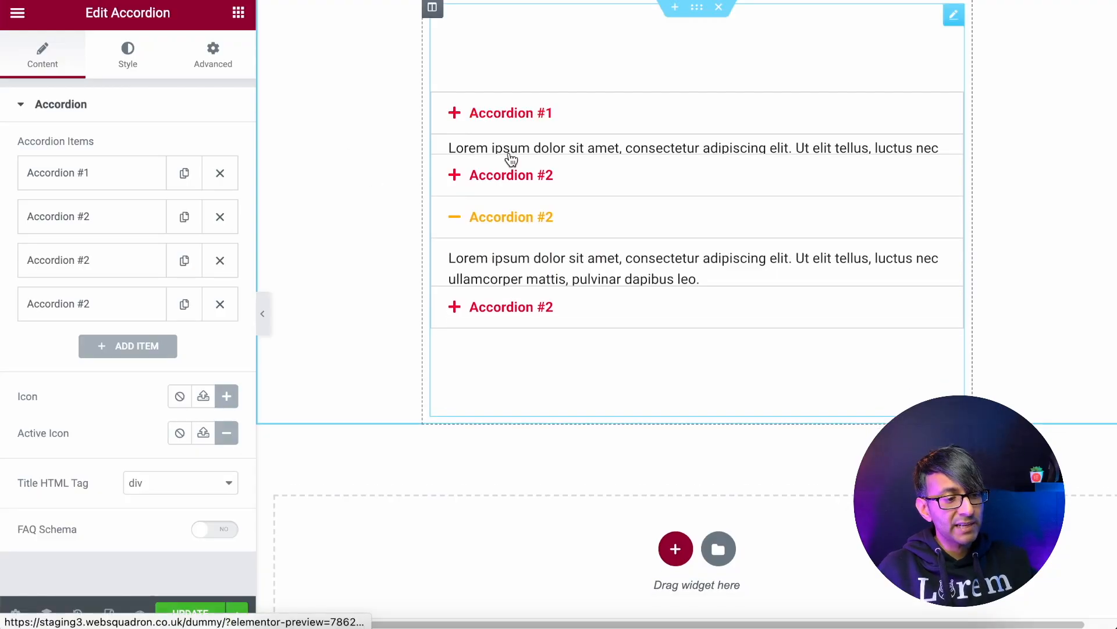
Expand the first accordion item so its text shows in the preview.
left_click(509, 112)
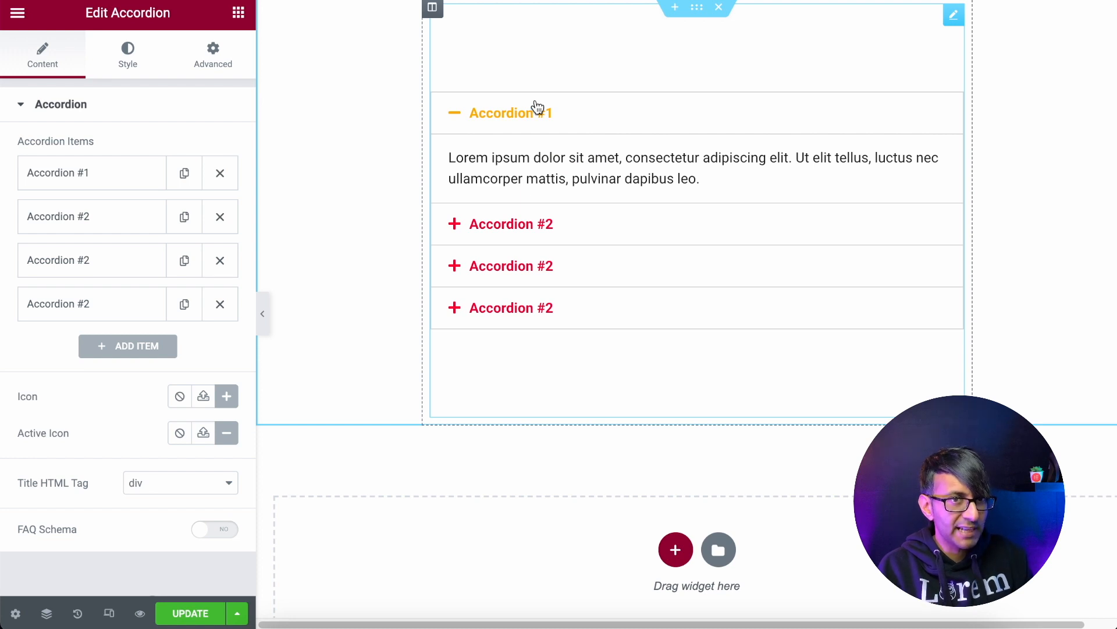
mouse_move(582, 250)
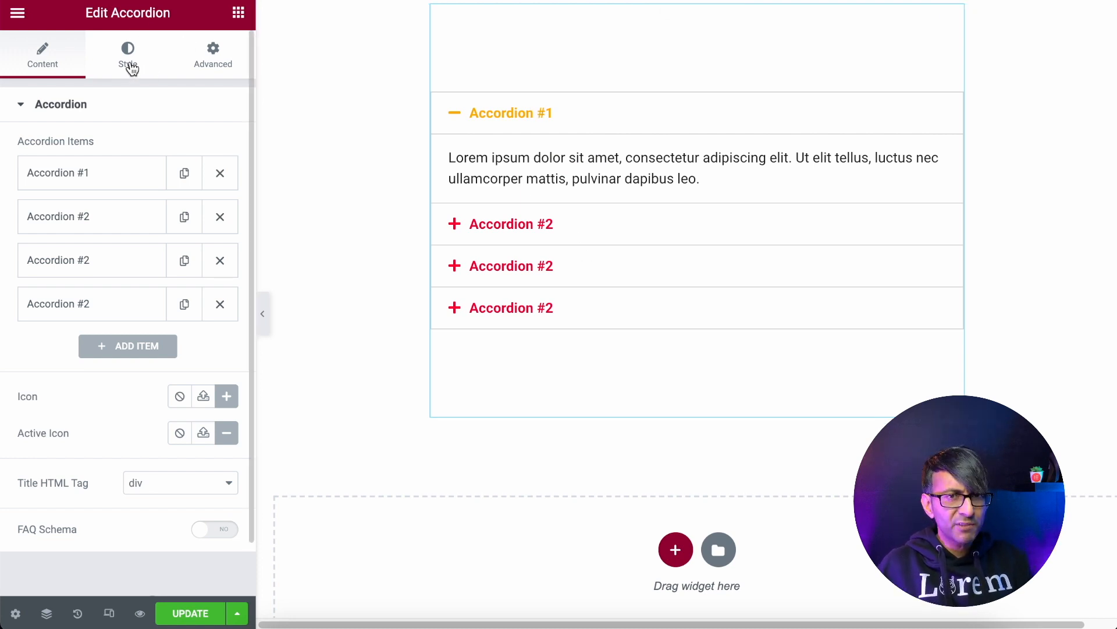
Give the accordion a white border of width 10 so its grey dividers vanish.
left_click(128, 55)
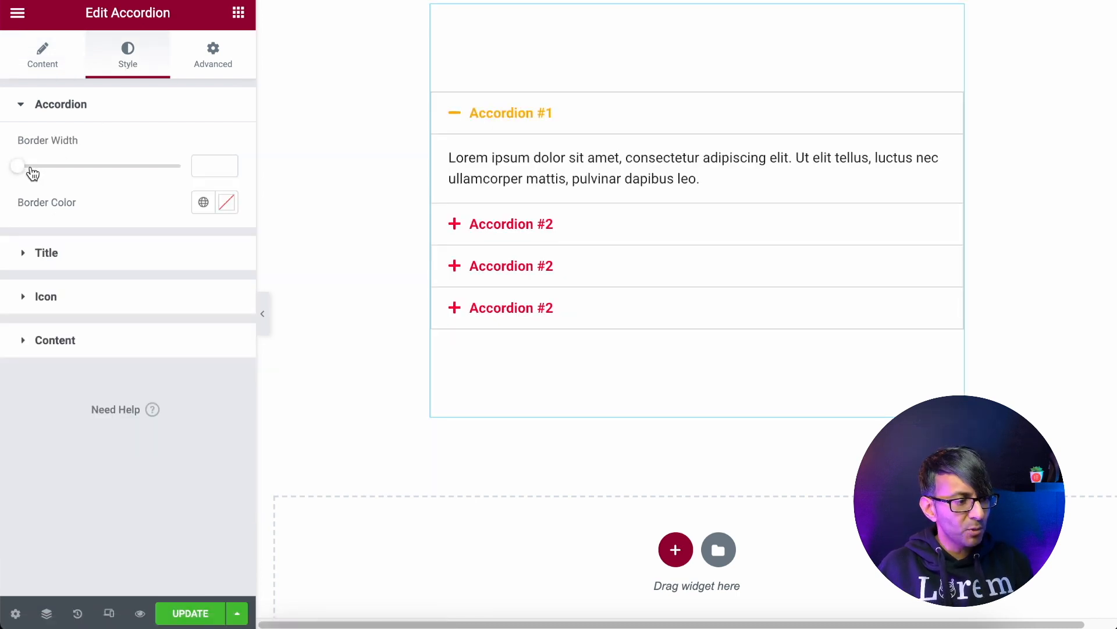
left_click_drag(20, 166, 180, 165)
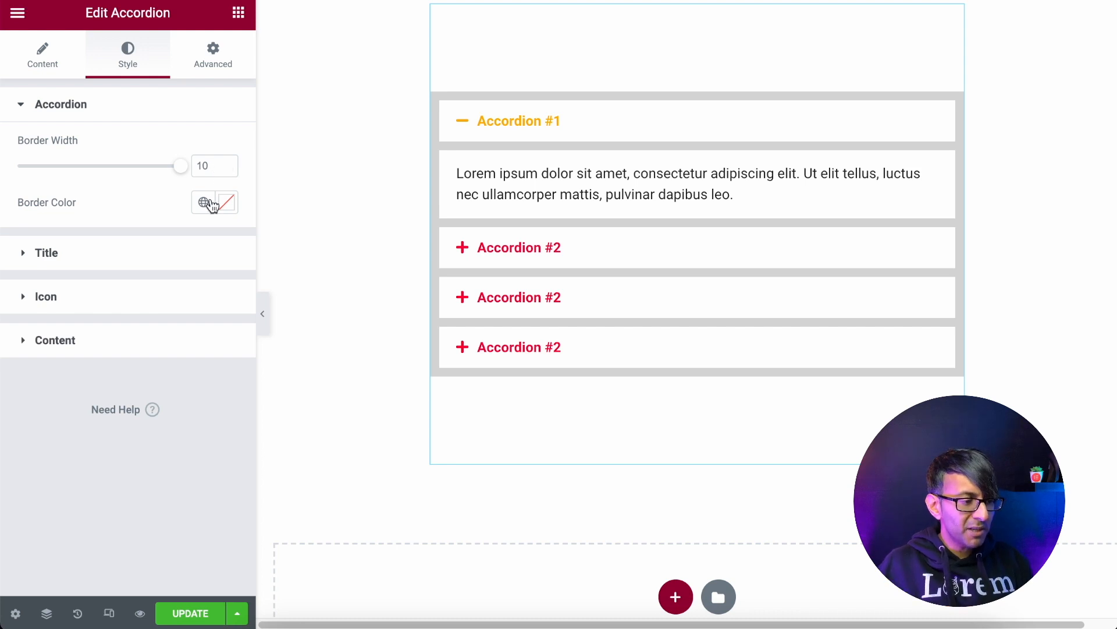
left_click(203, 201)
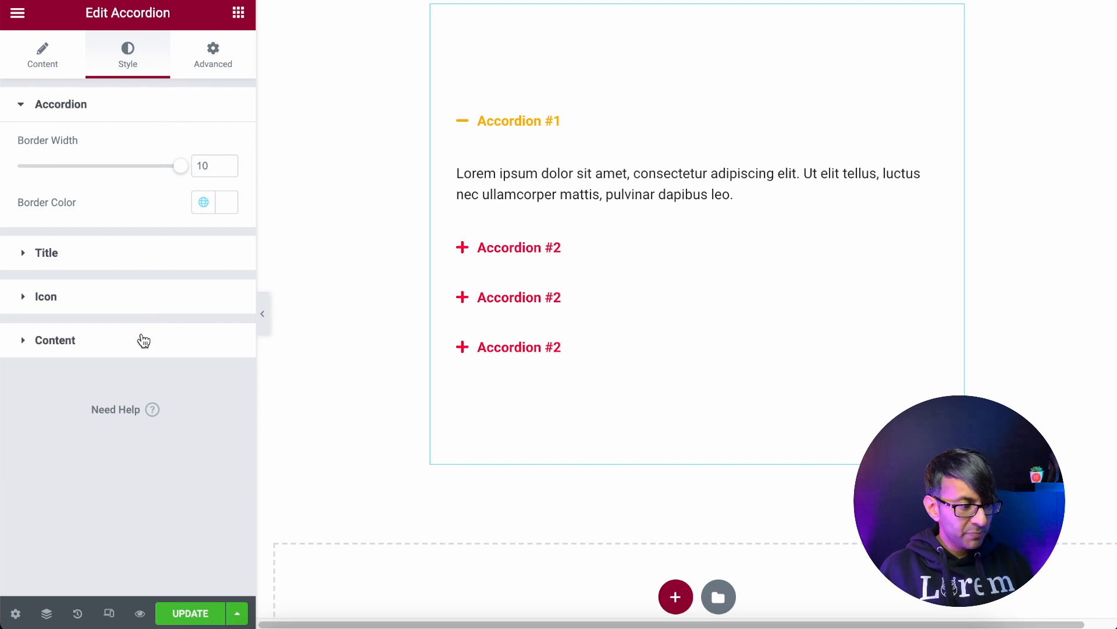
Remove the thick white border from the accordion and return to the Elements panel.
left_click(54, 340)
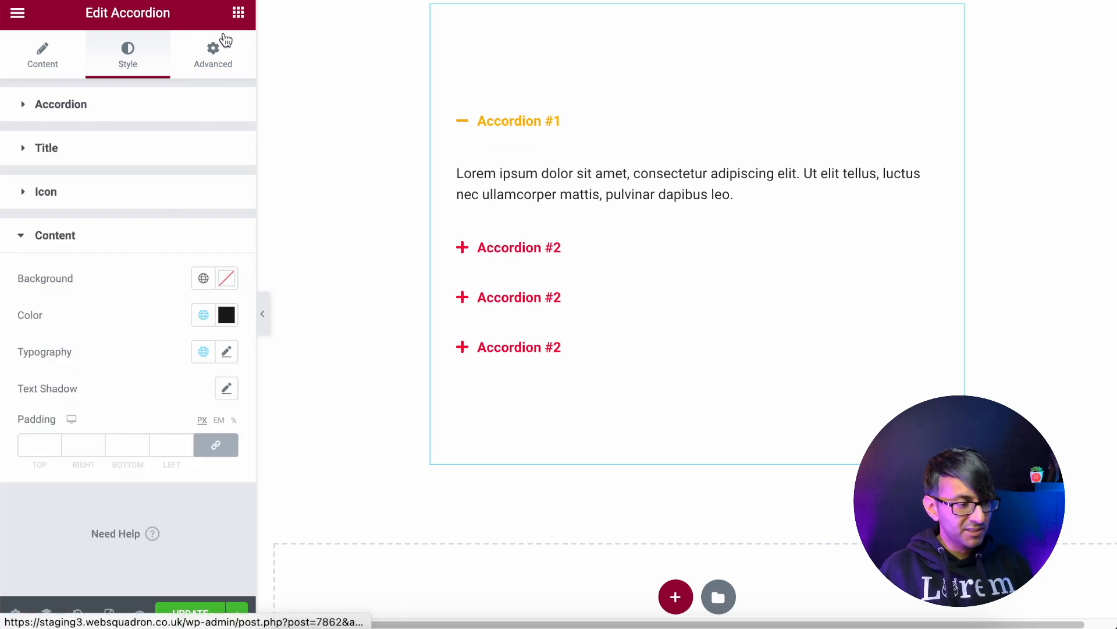
left_click(212, 53)
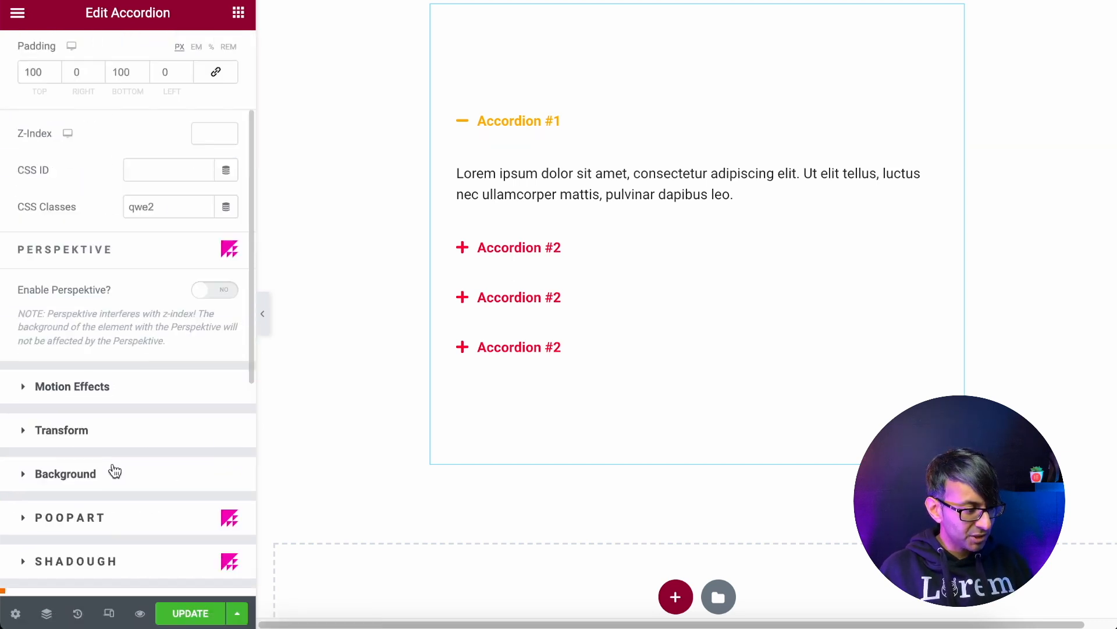
scroll("down", 3)
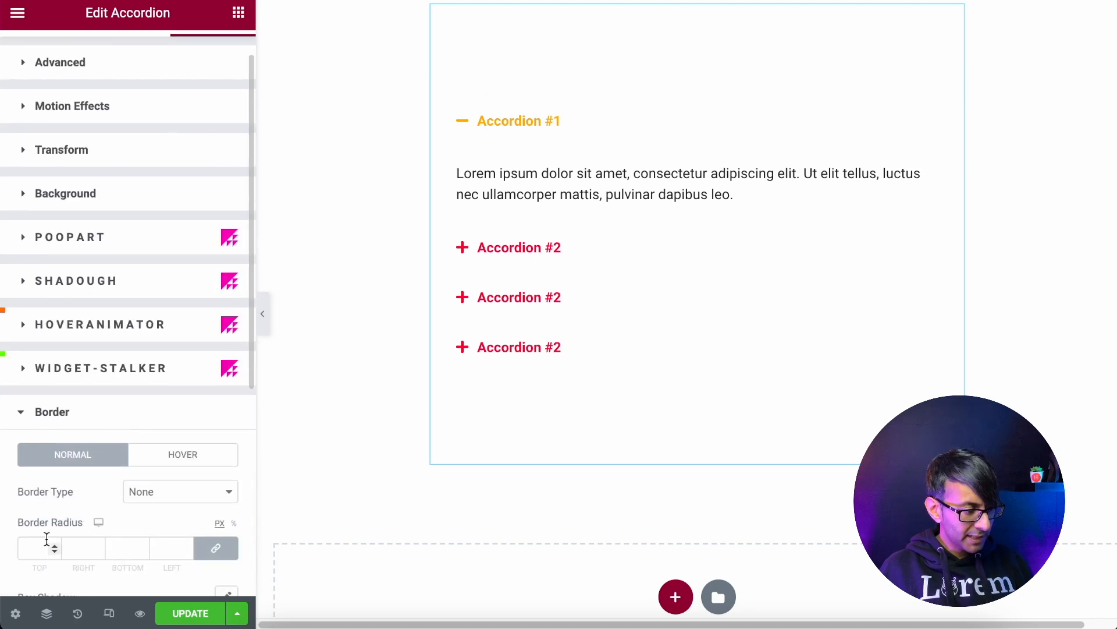
left_click(179, 491)
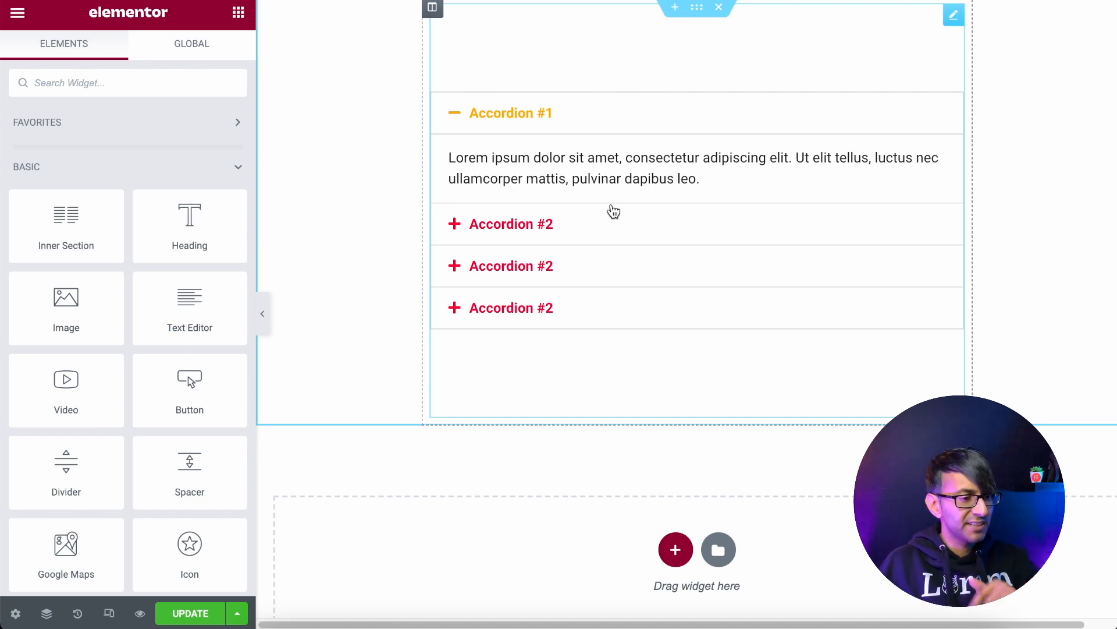
Add custom CSS giving .elementor-accordion-item a 2px solid red border and 20px margin-top.
left_click(953, 16)
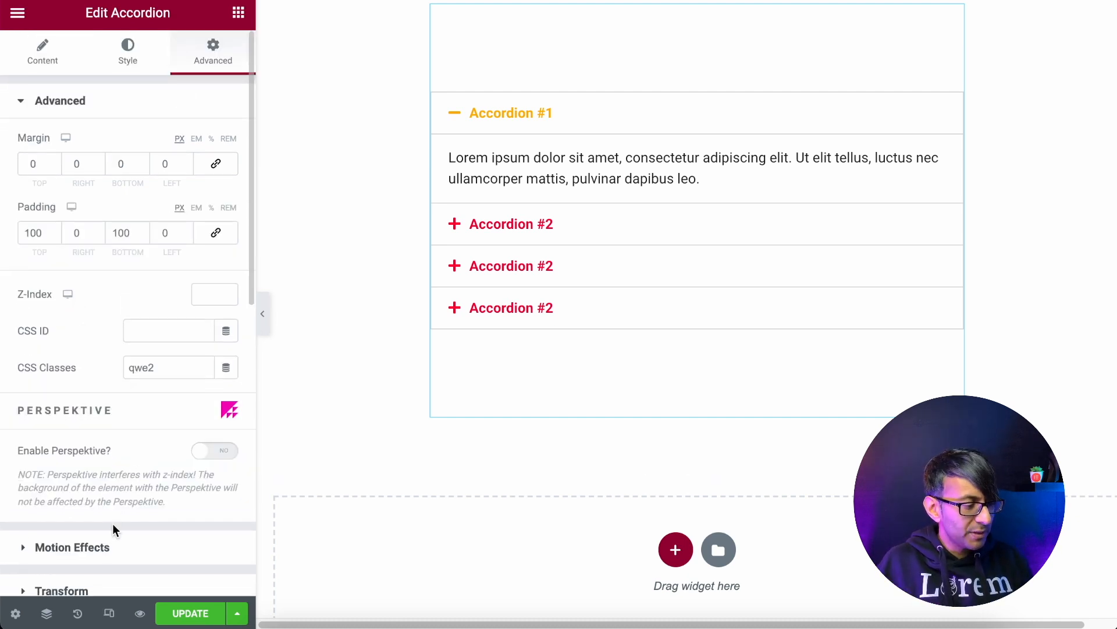
left_click(59, 100)
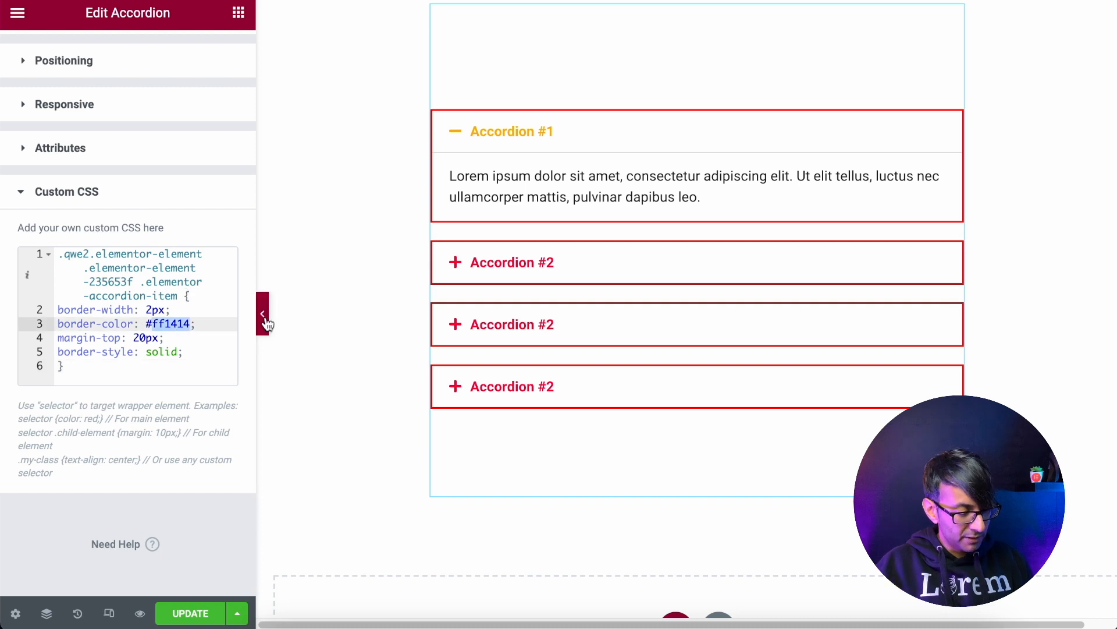
Change the border colour in the CSS from #ff1414 to light grey #d0d0ce.
type("dodo")
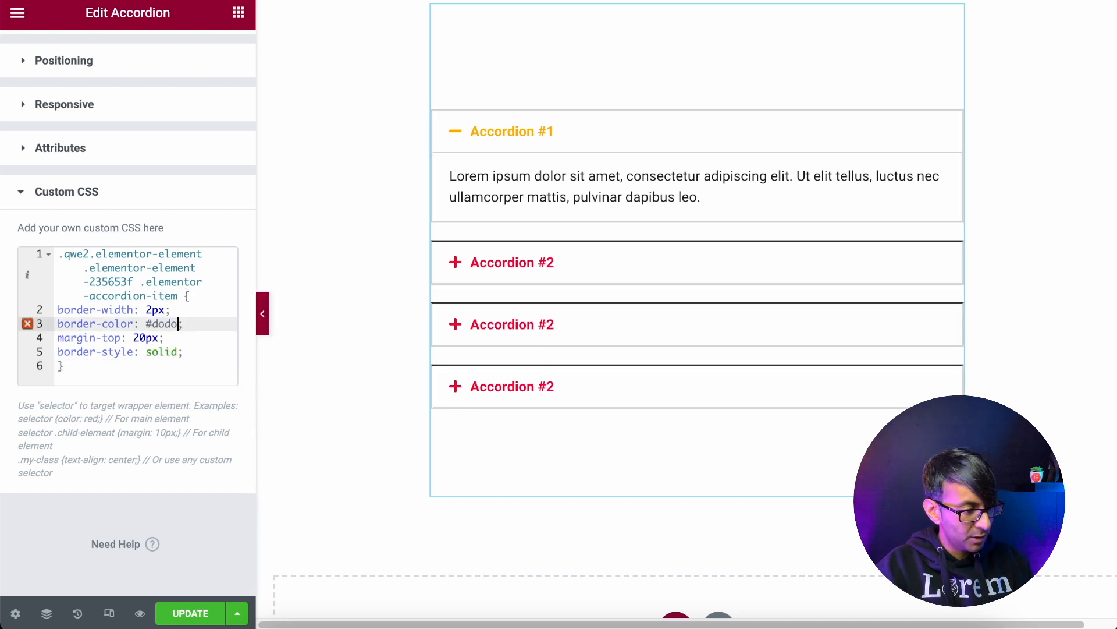
key("BackSpace")
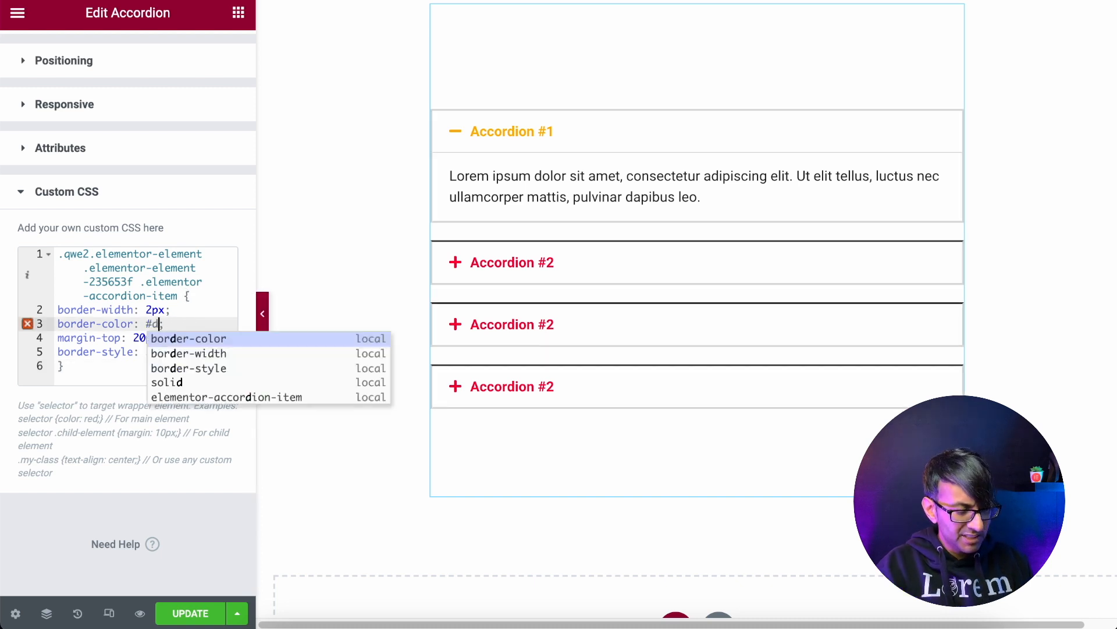
type("0d0ce")
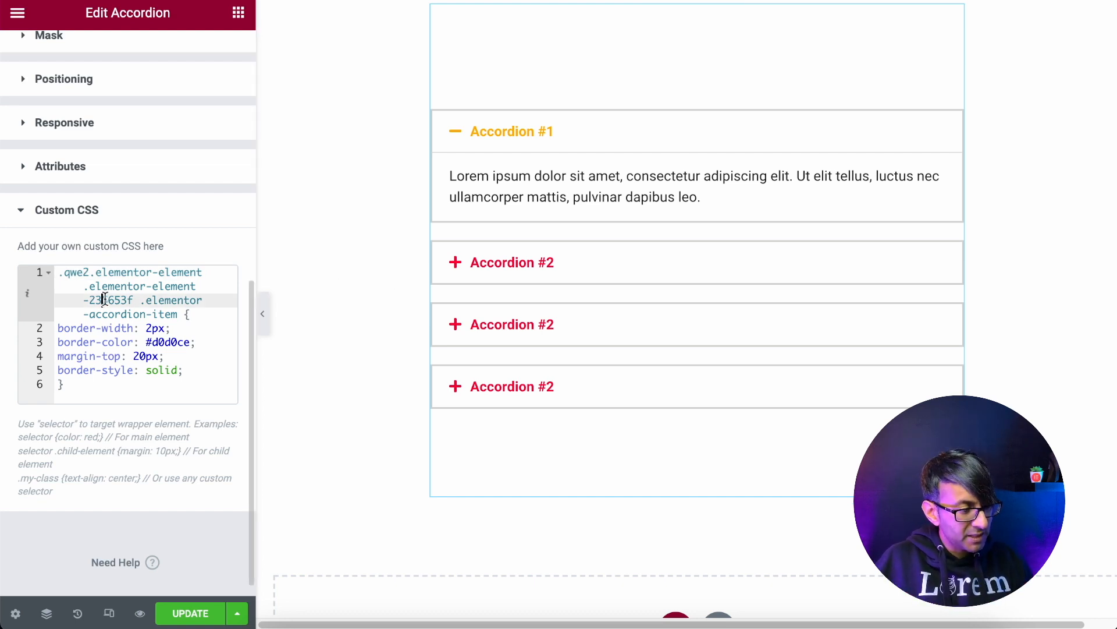
Adjust the widget id in the CSS selector, then hide the panel to preview the page.
double_click(107, 299)
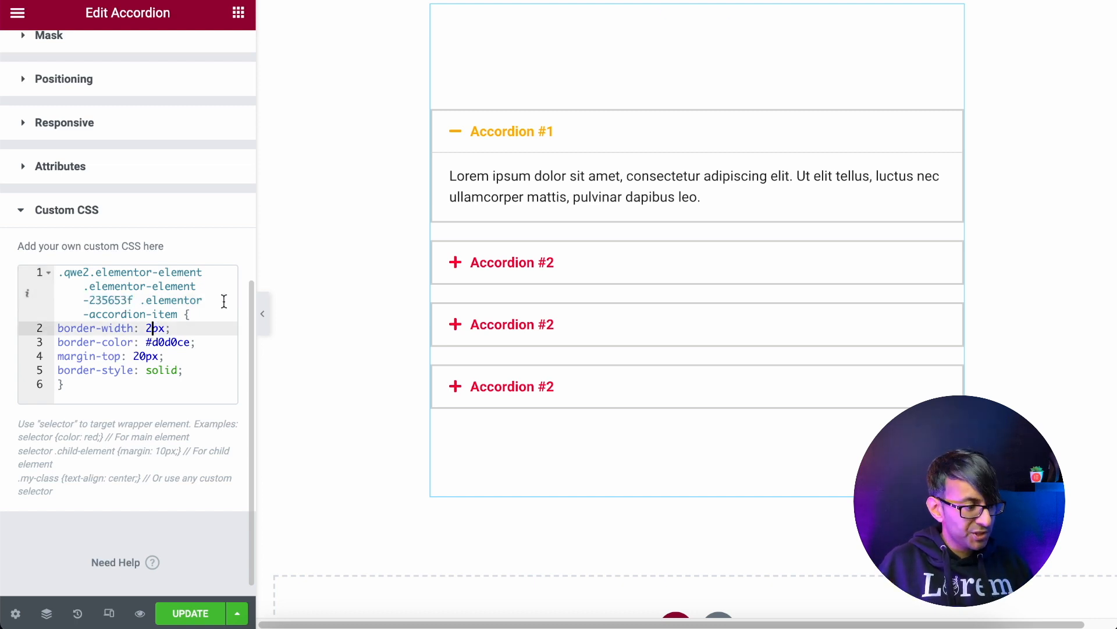
type("0")
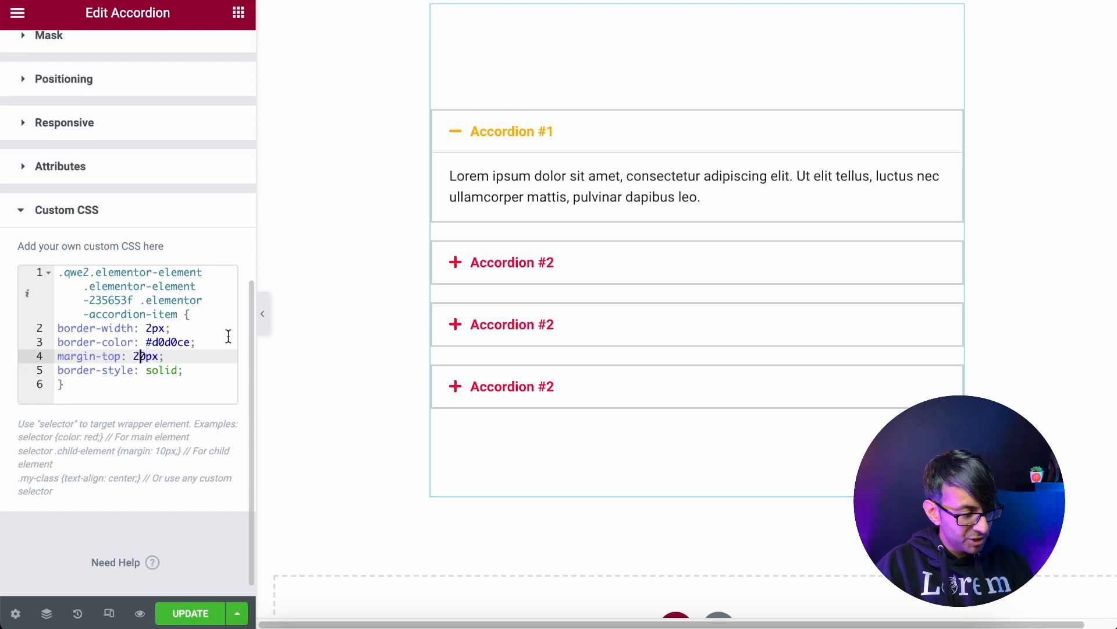
type("5")
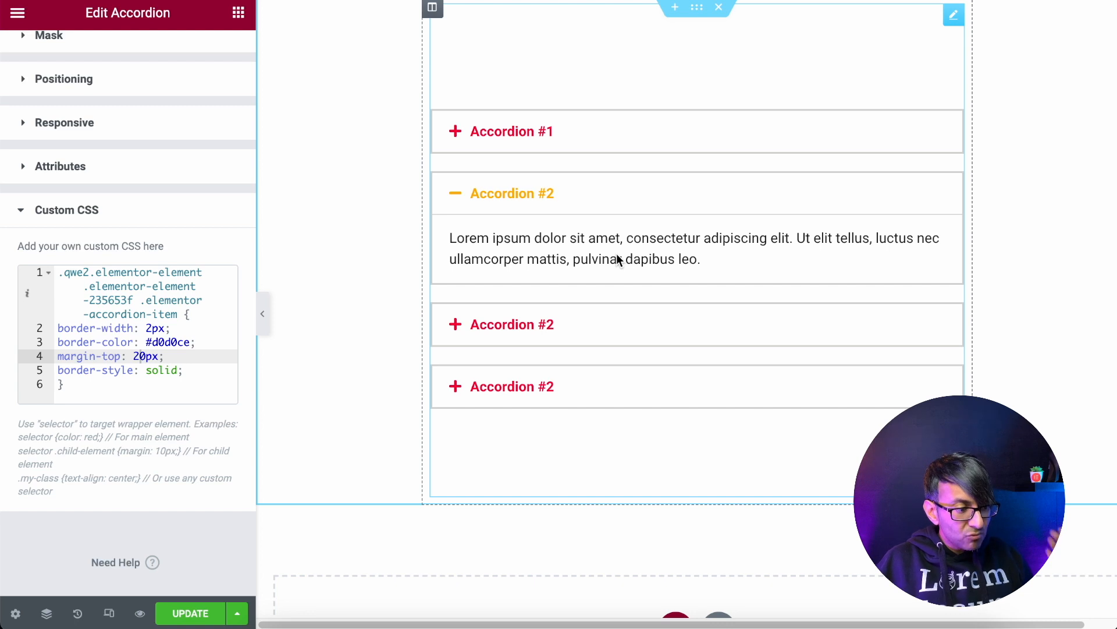
mouse_move(575, 156)
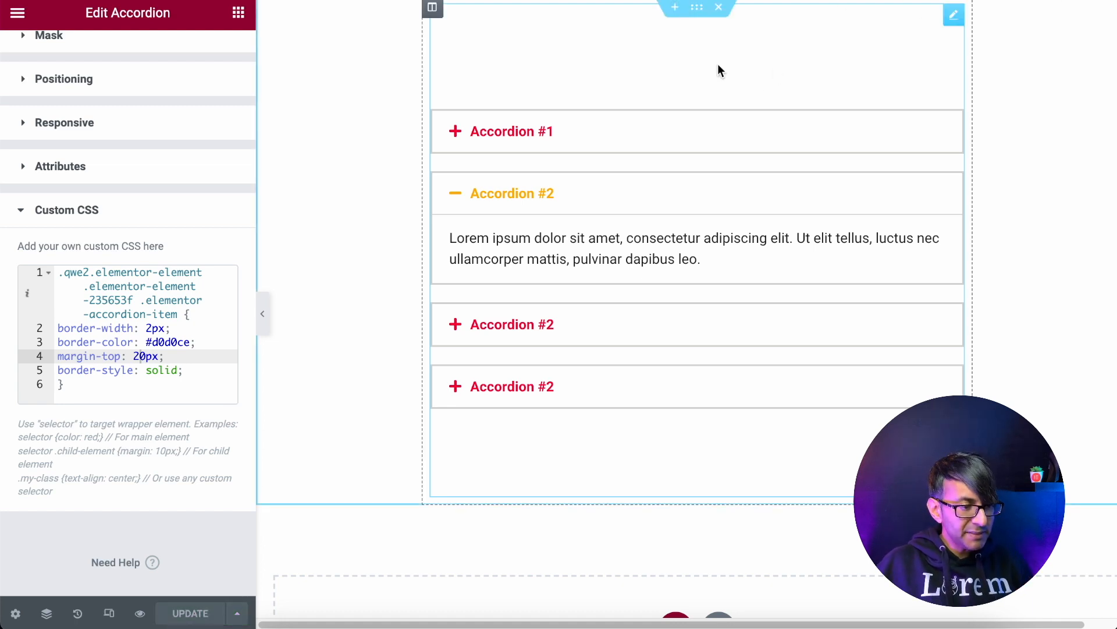
left_click(42, 56)
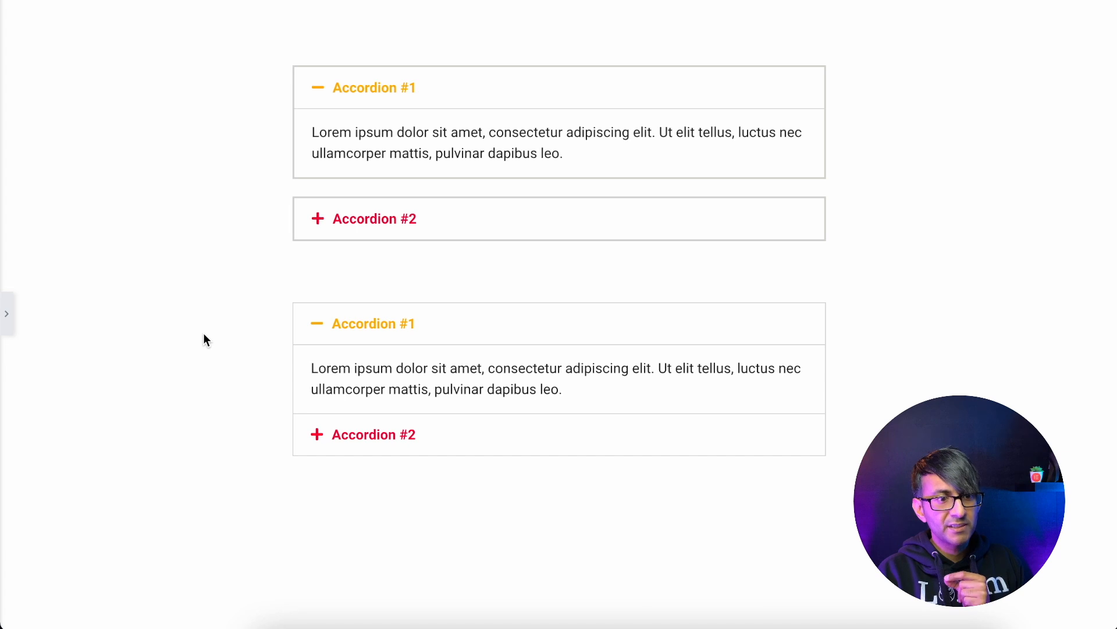
mouse_move(209, 307)
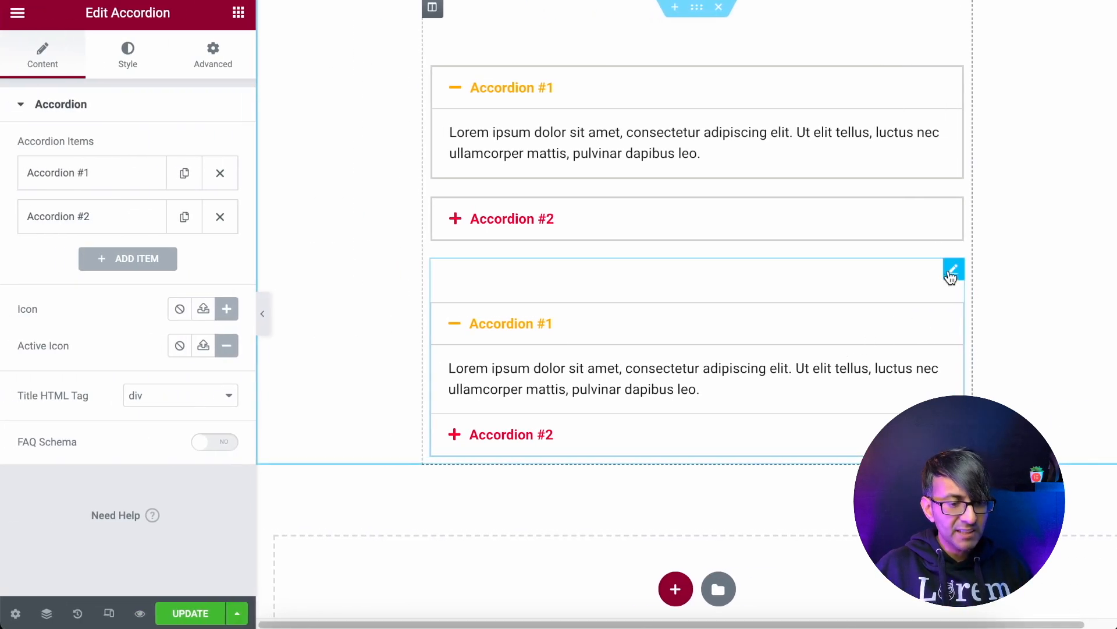
Select the 235653f widget id in the second accordion's copied CSS, then view the live page.
left_click(212, 54)
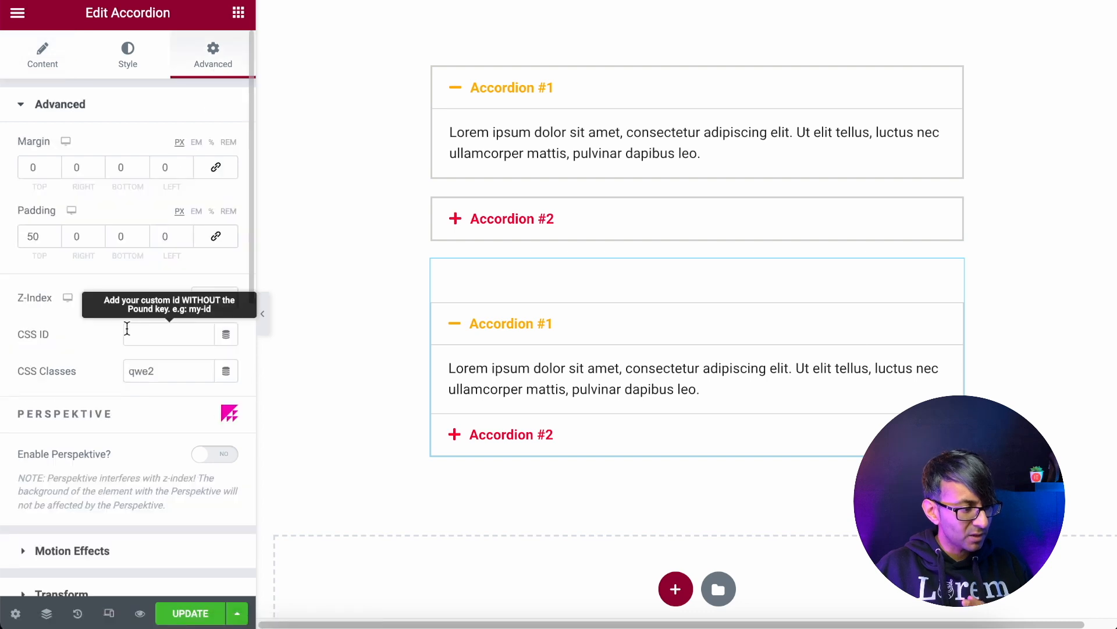
scroll("down", 3)
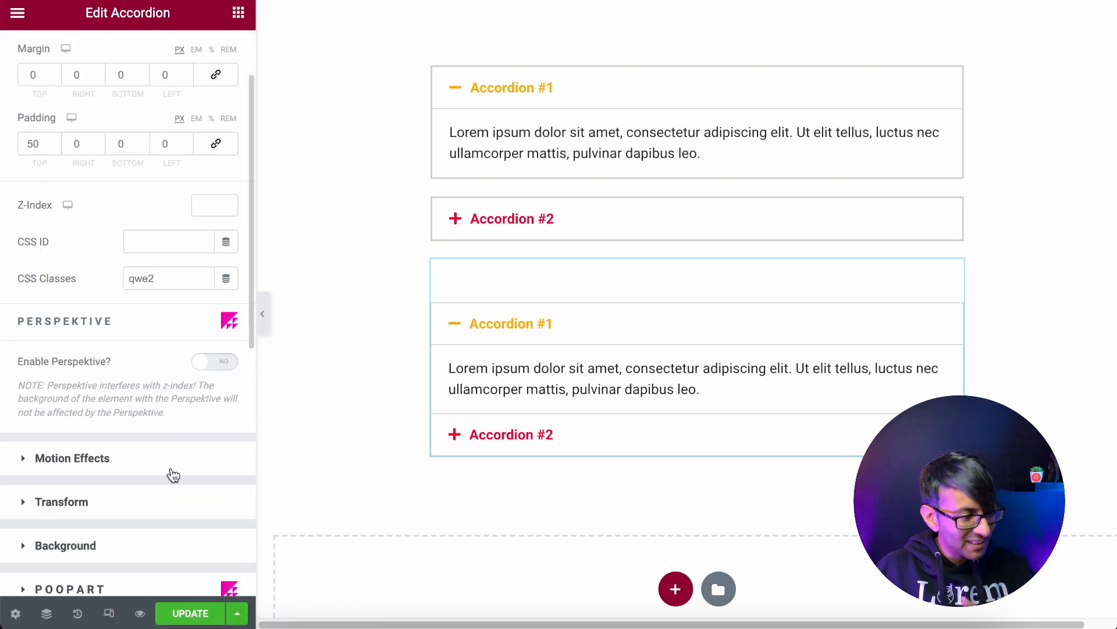
scroll("down", 3)
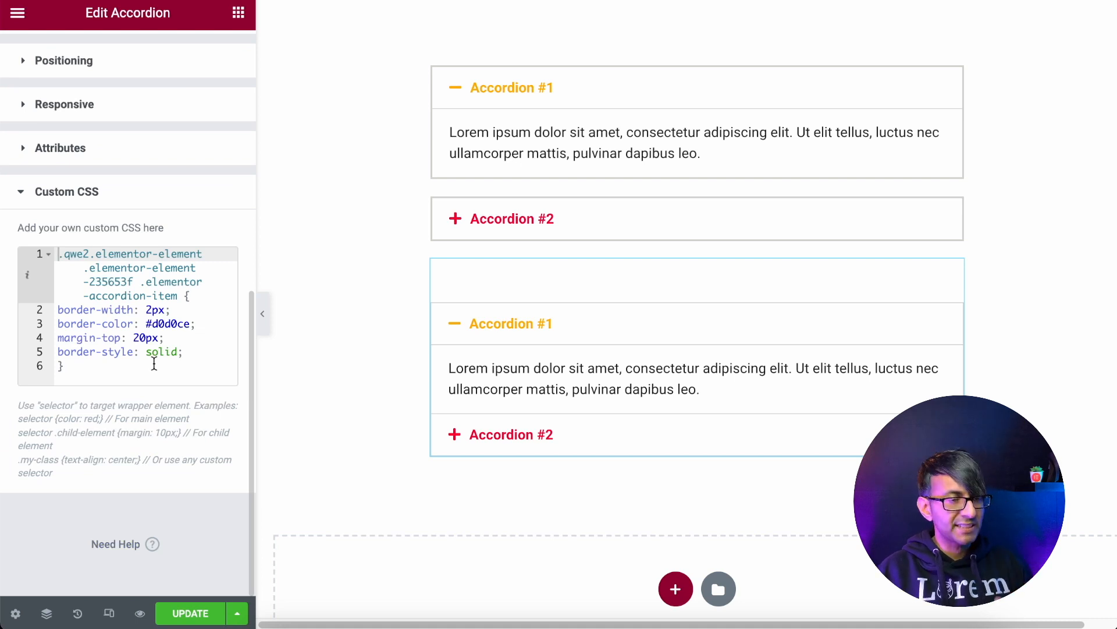
double_click(107, 282)
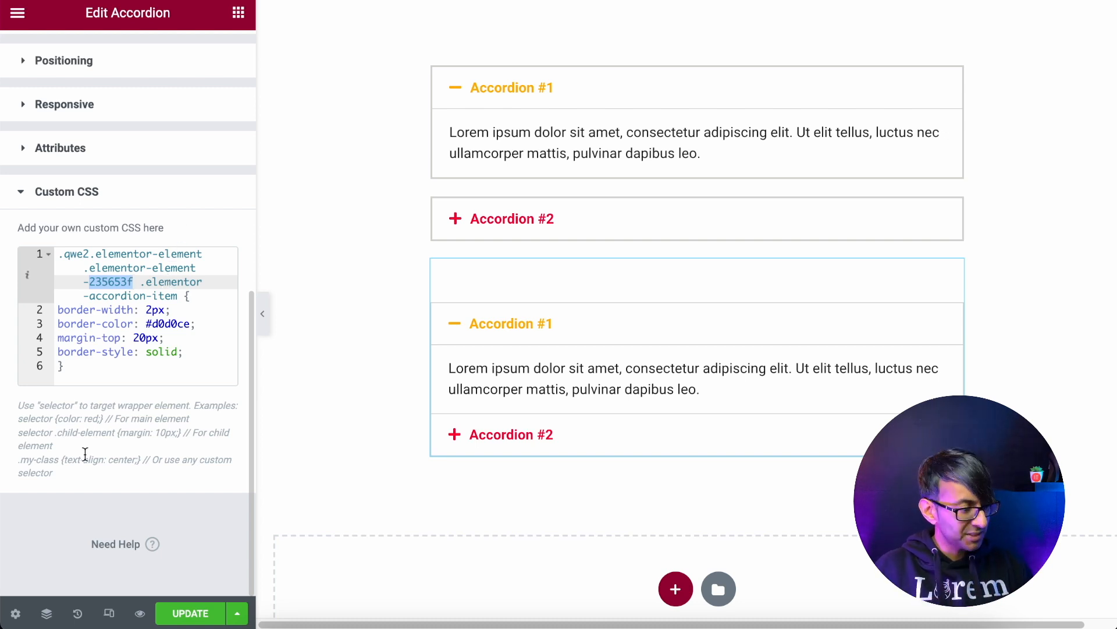
left_click(188, 614)
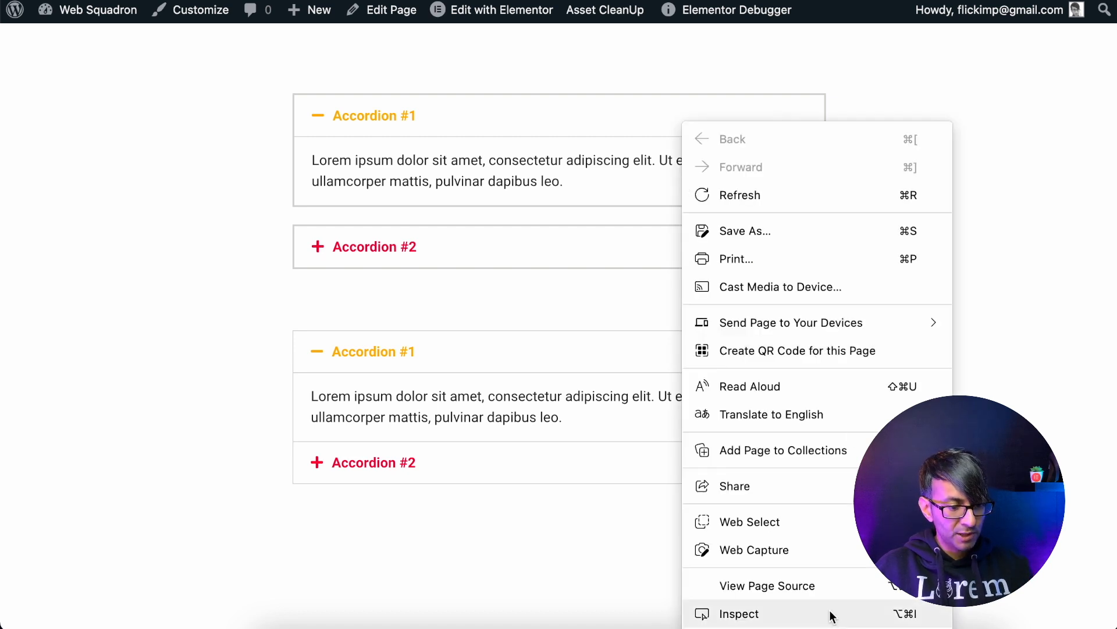
Inspect the second accordion in Edge DevTools to find its data-id 13fb3da.
left_click(739, 614)
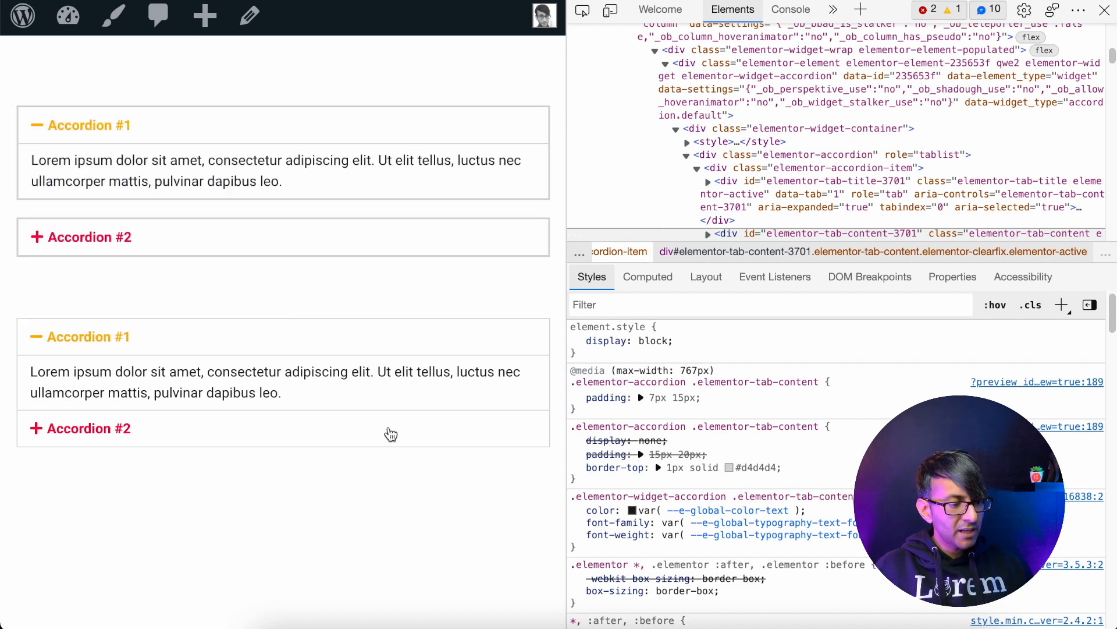
right_click(391, 433)
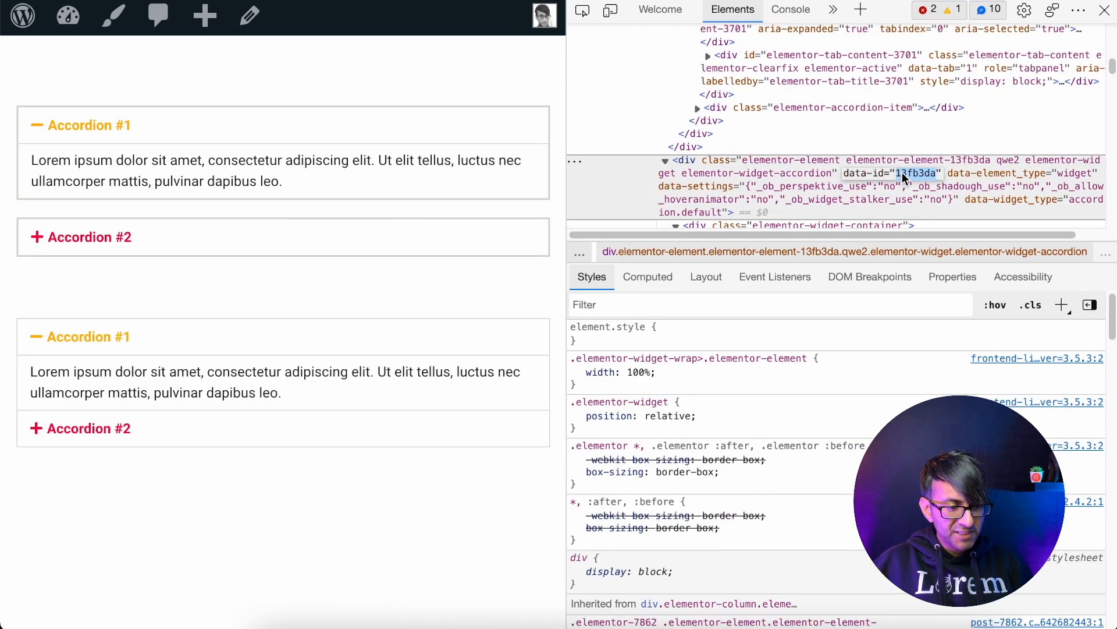
mouse_move(962, 184)
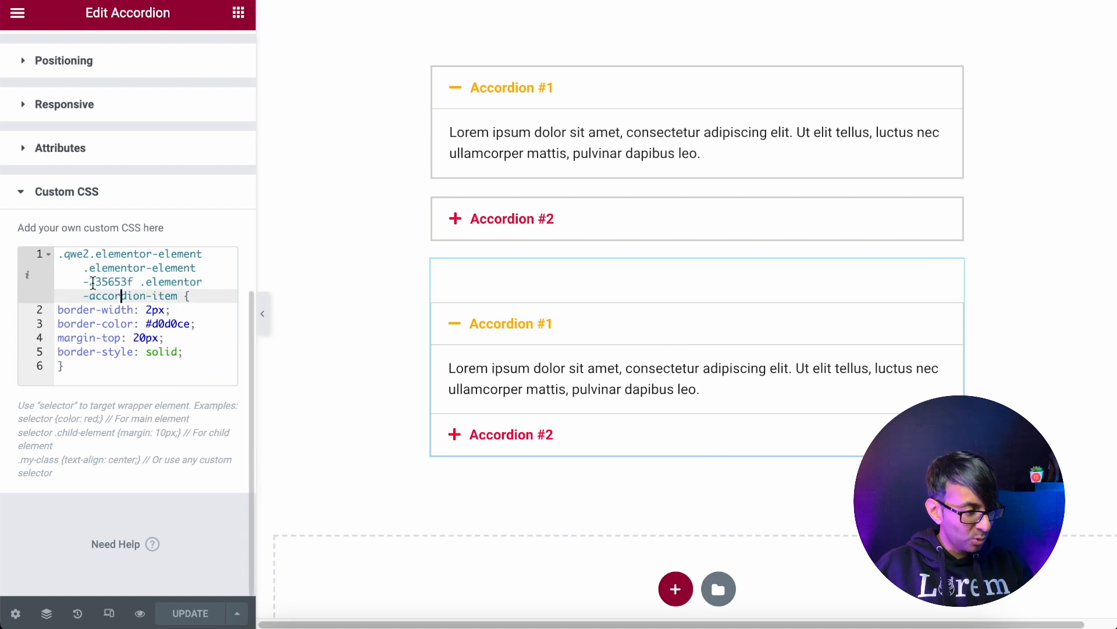
Replace 235653f with the second accordion's own id 13fb3da in its CSS selector.
type("13fb3dd")
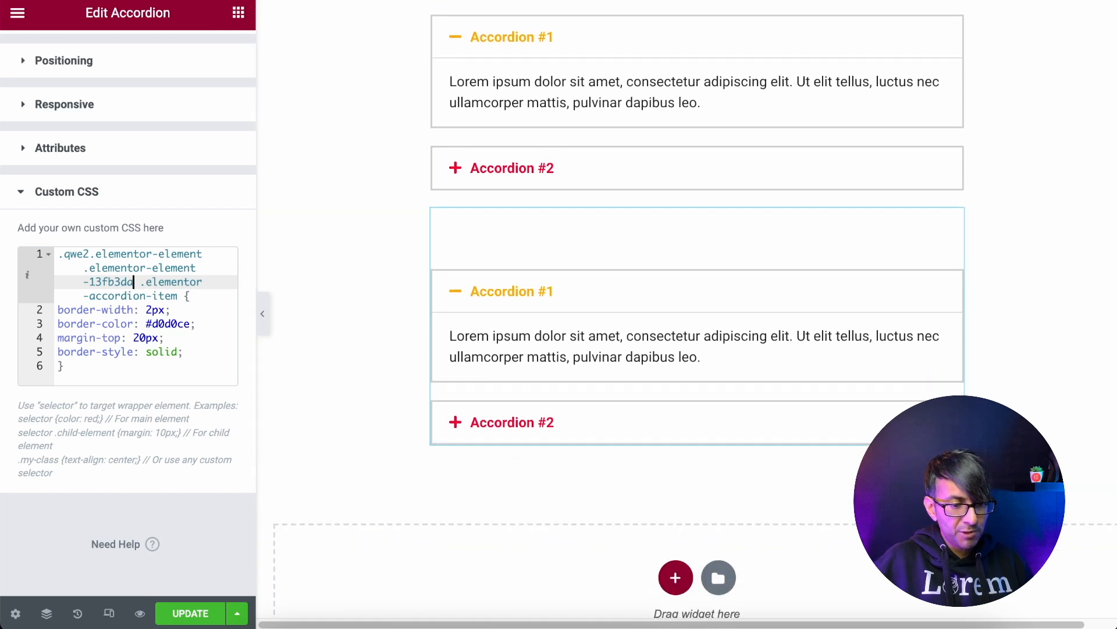
scroll("down", 3)
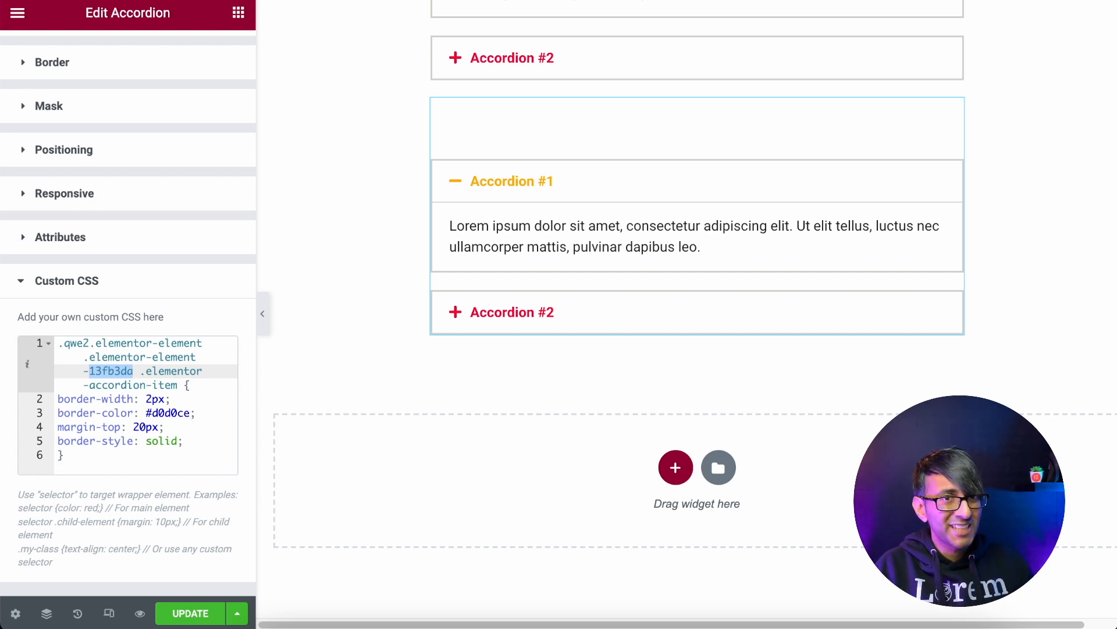
left_click(212, 54)
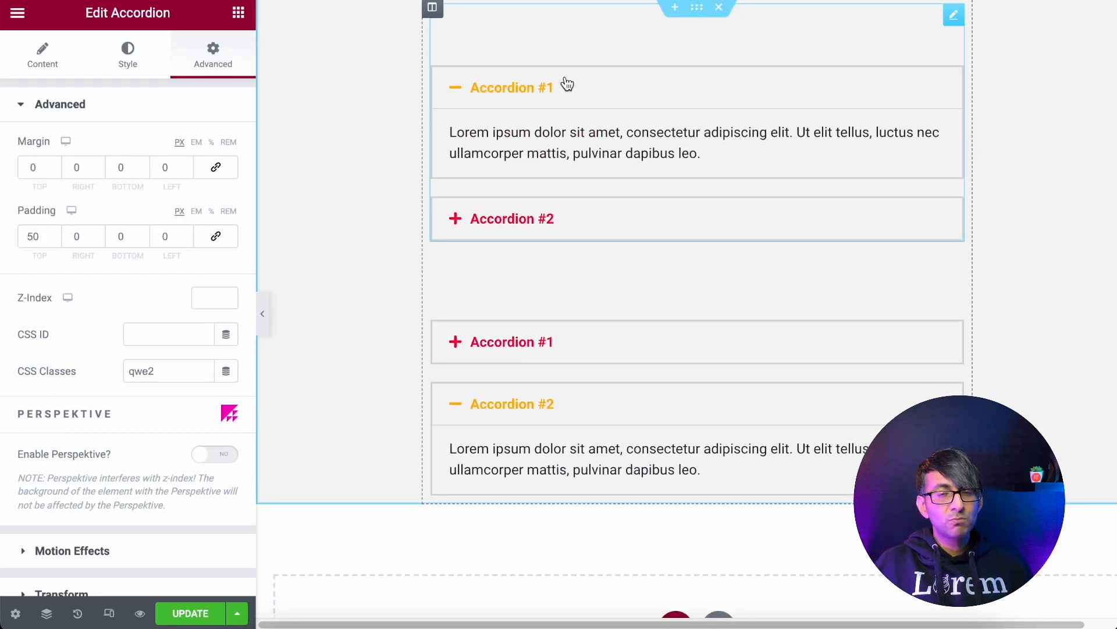